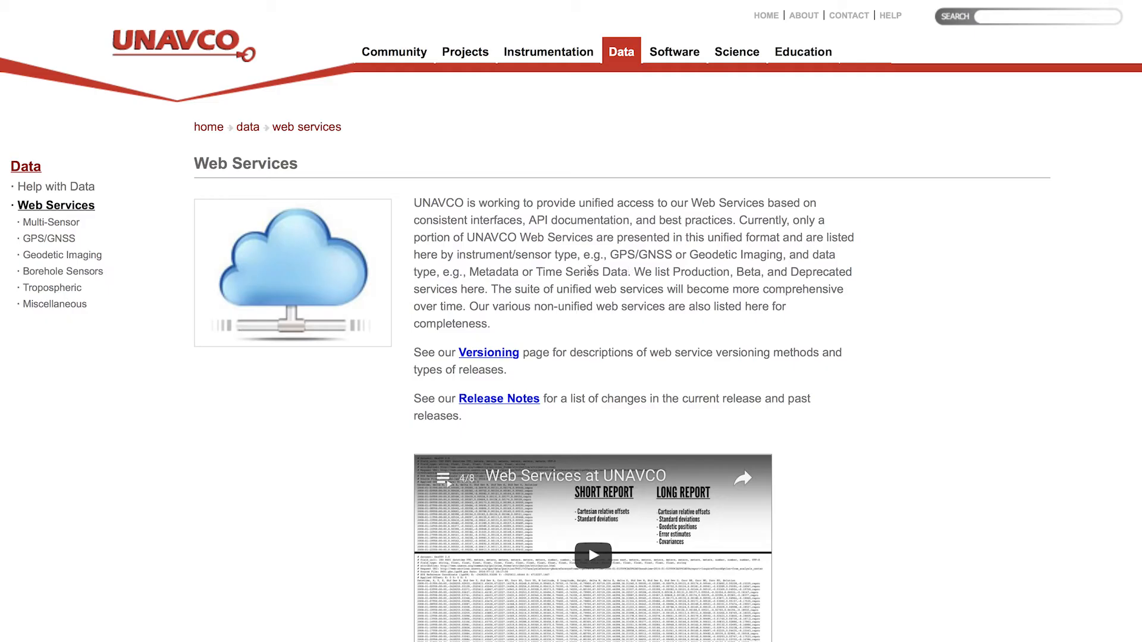
- Run the Meteorological Time Series Data web service for example station P005
{"action": "scroll", "scroll_direction": "down", "scroll_amount": 3}
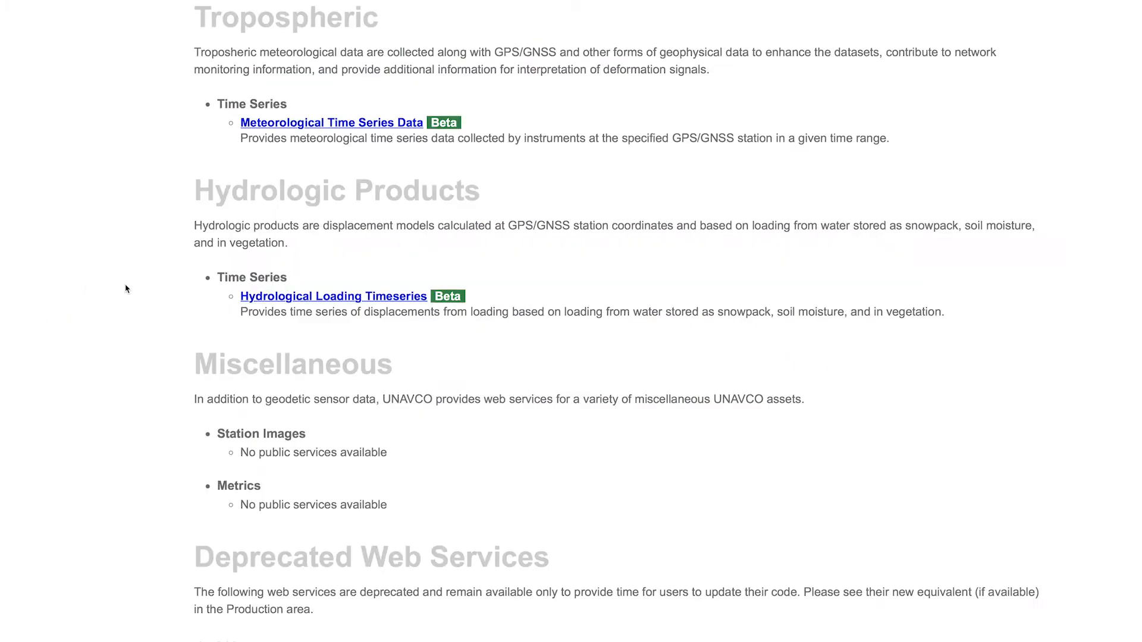
{"action": "left_click", "coordinate": [331, 123]}
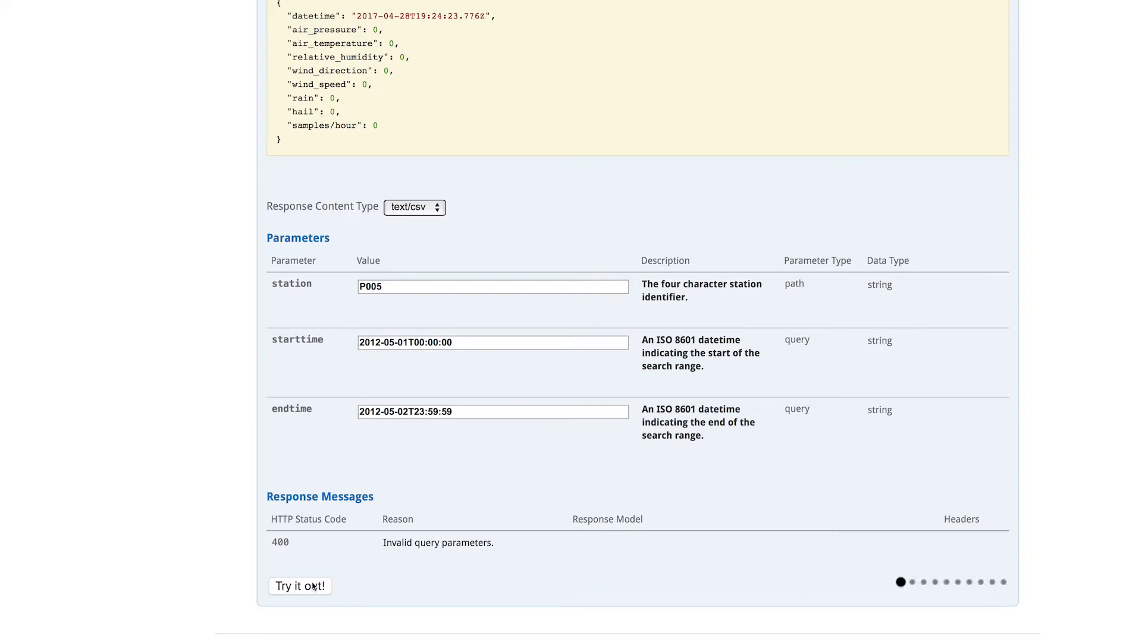
{"action": "left_click", "coordinate": [299, 586]}
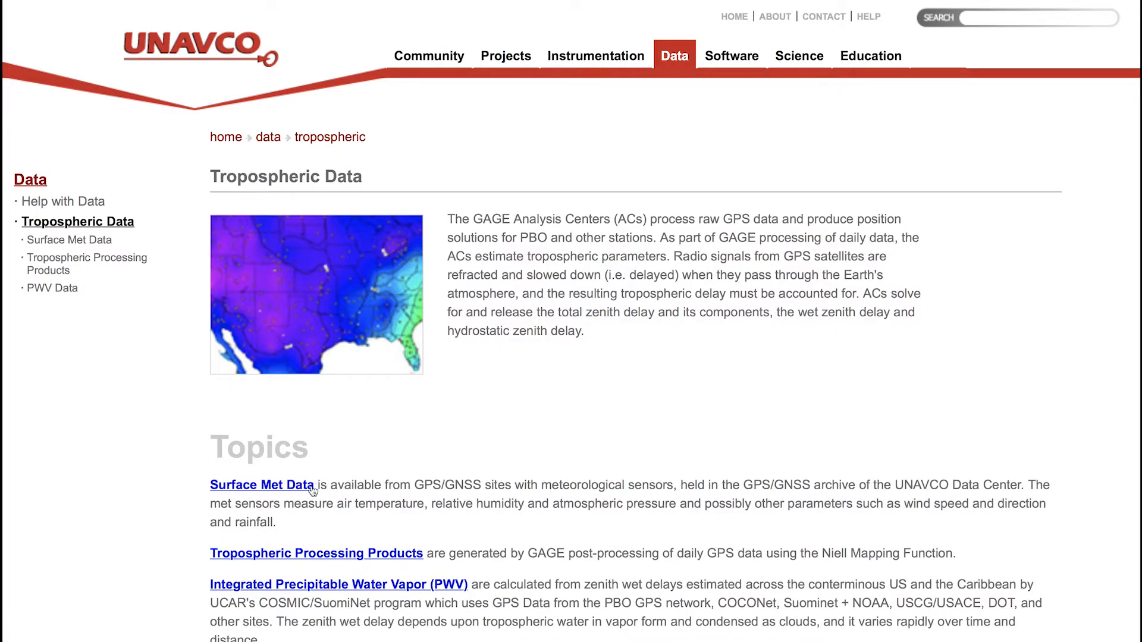
- Open the Surface Met Data search in Data Archive Interface v2
{"action": "left_click", "coordinate": [263, 486]}
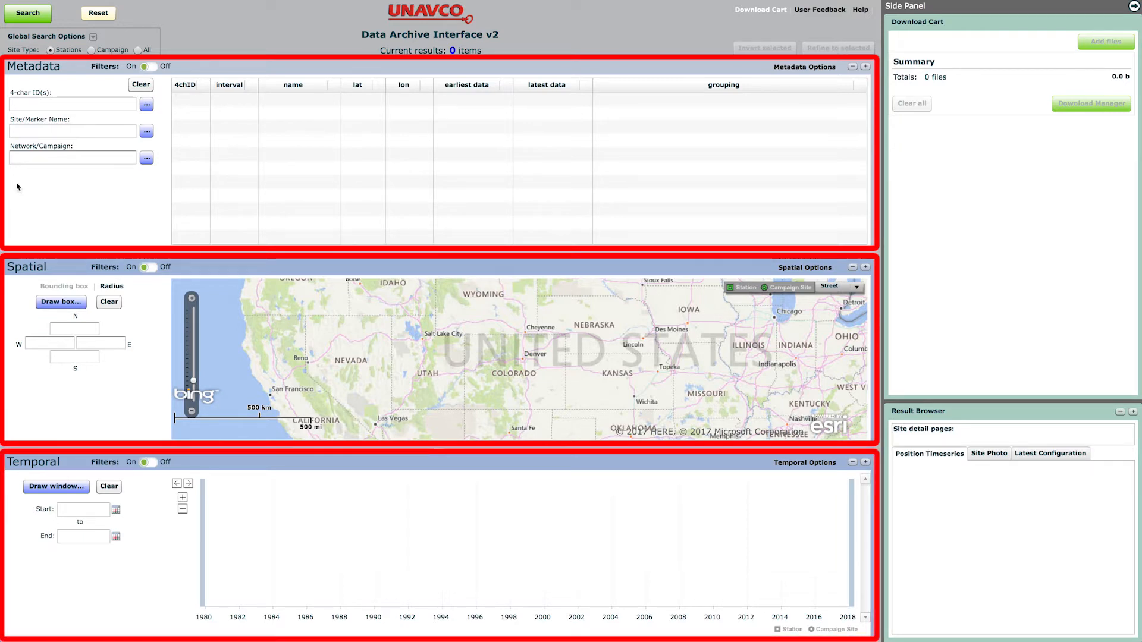
- Search for met-pack stations with IDs starting P5, add their files, and go back
{"action": "left_click", "coordinate": [71, 104]}
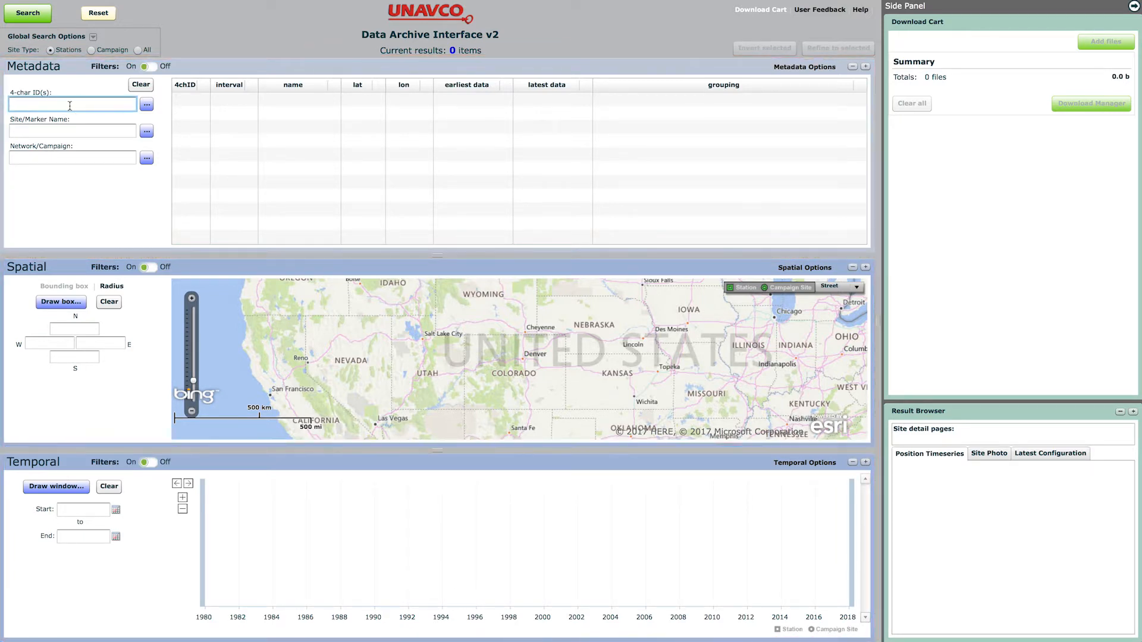
{"action": "type", "text": "P5"}
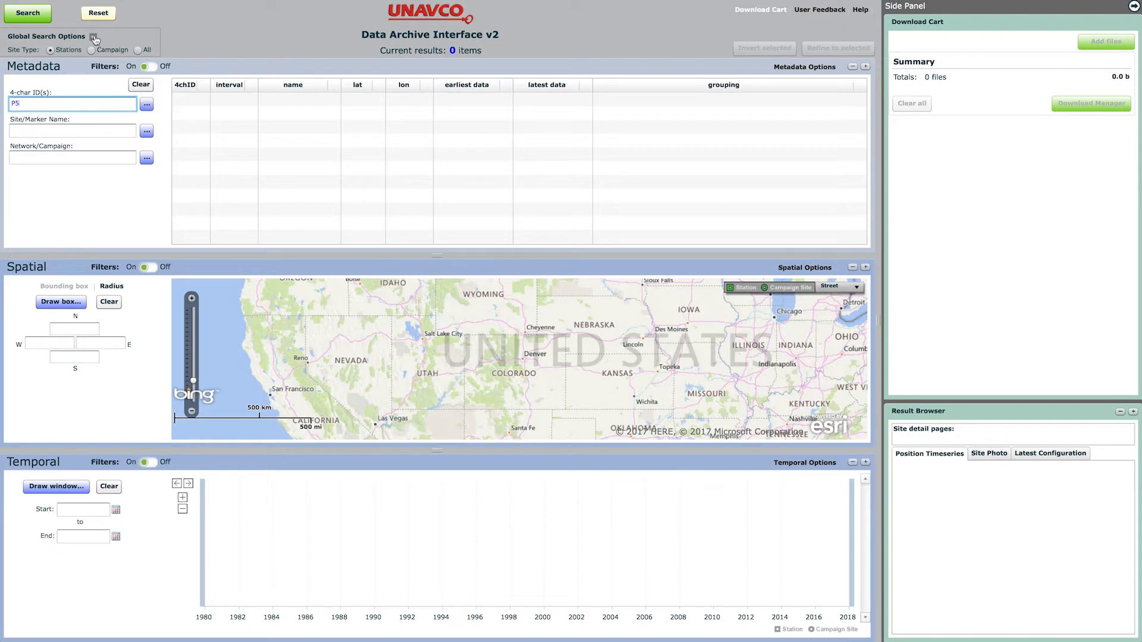
{"action": "left_click", "coordinate": [93, 37]}
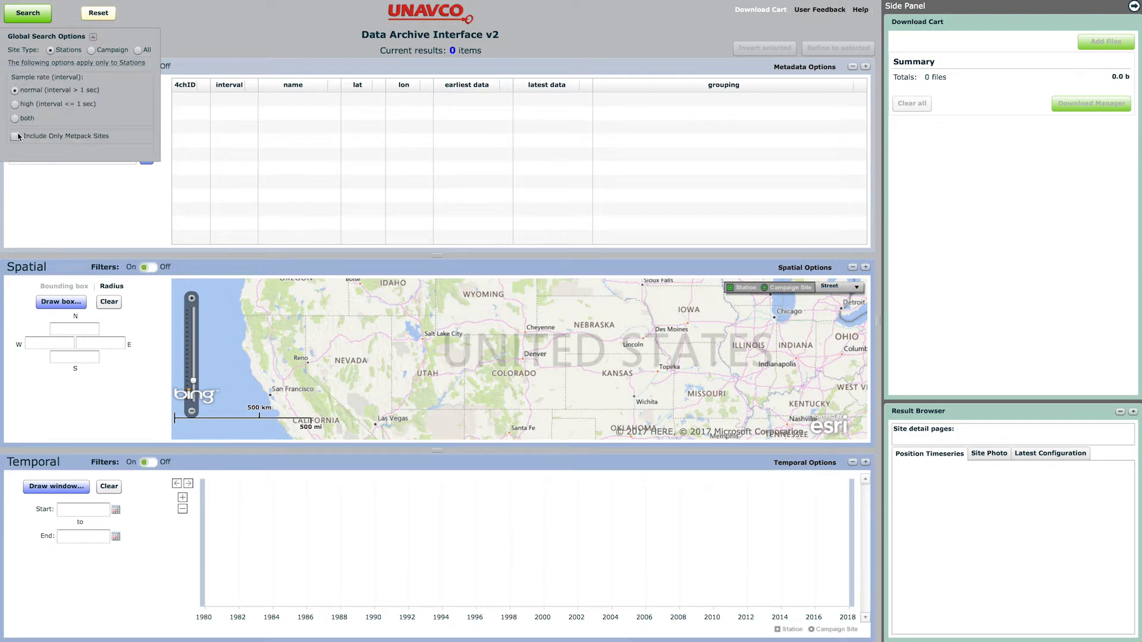
{"action": "left_click", "coordinate": [14, 136]}
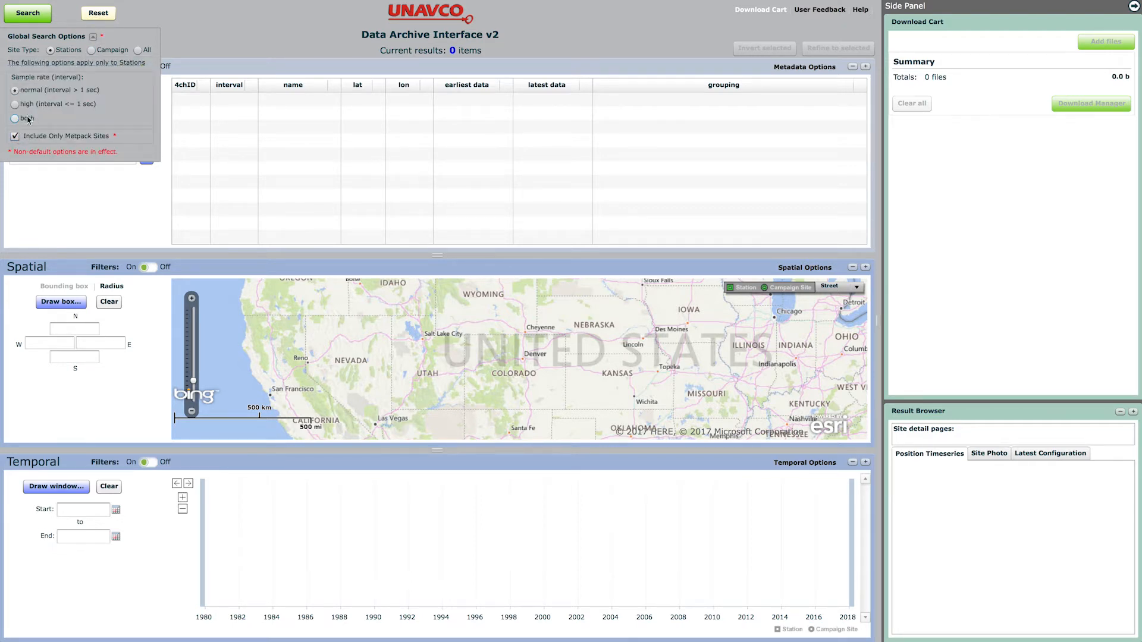
{"action": "left_click", "coordinate": [28, 13]}
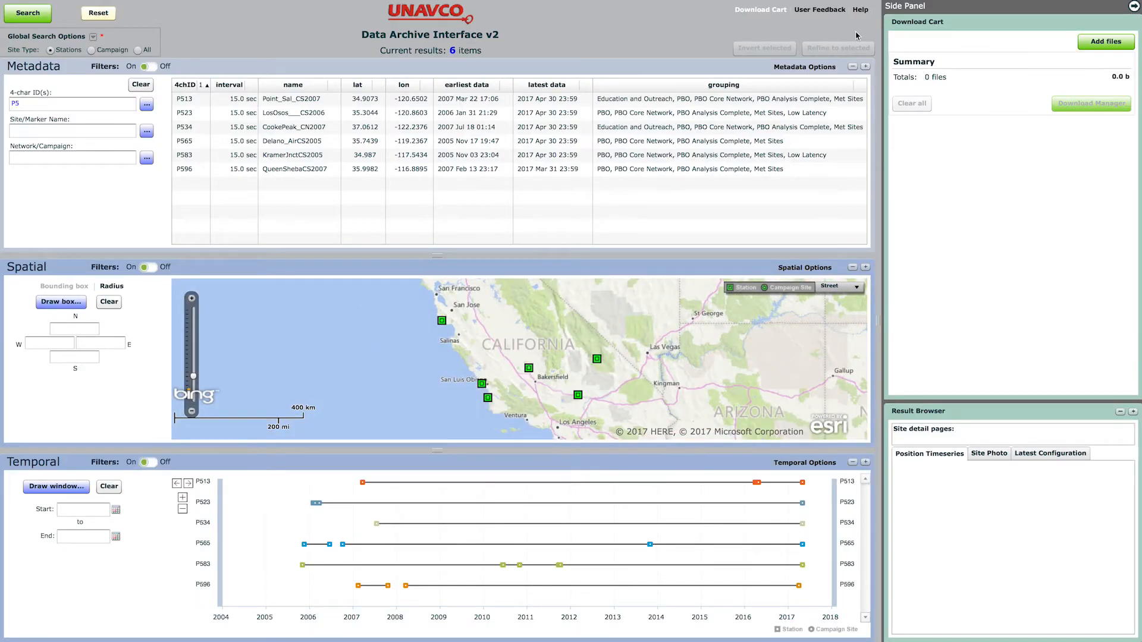
{"action": "left_click", "coordinate": [1106, 41]}
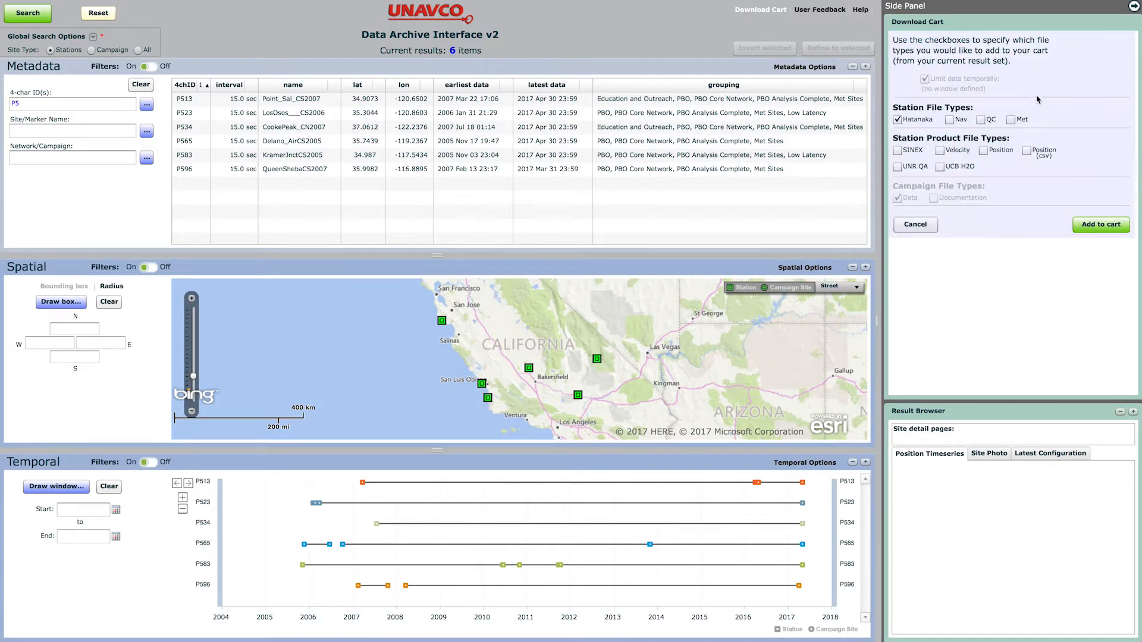
{"action": "left_click", "coordinate": [1012, 120]}
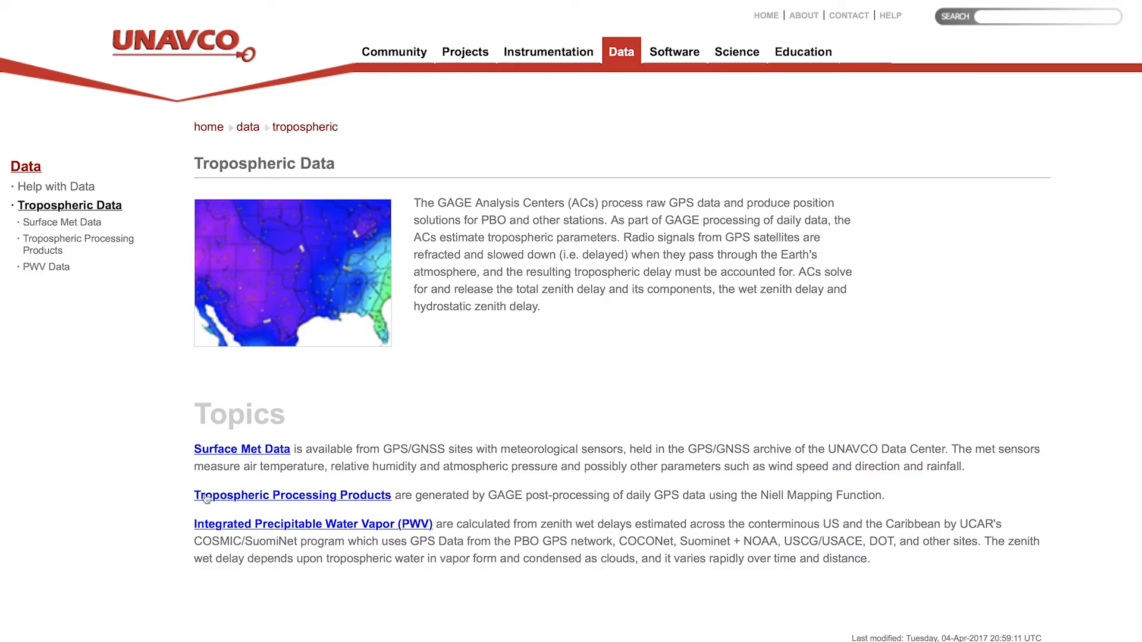
- View the Tropospheric Processing Products page and the Hourly Integrated PWV page
{"action": "left_click", "coordinate": [292, 495]}
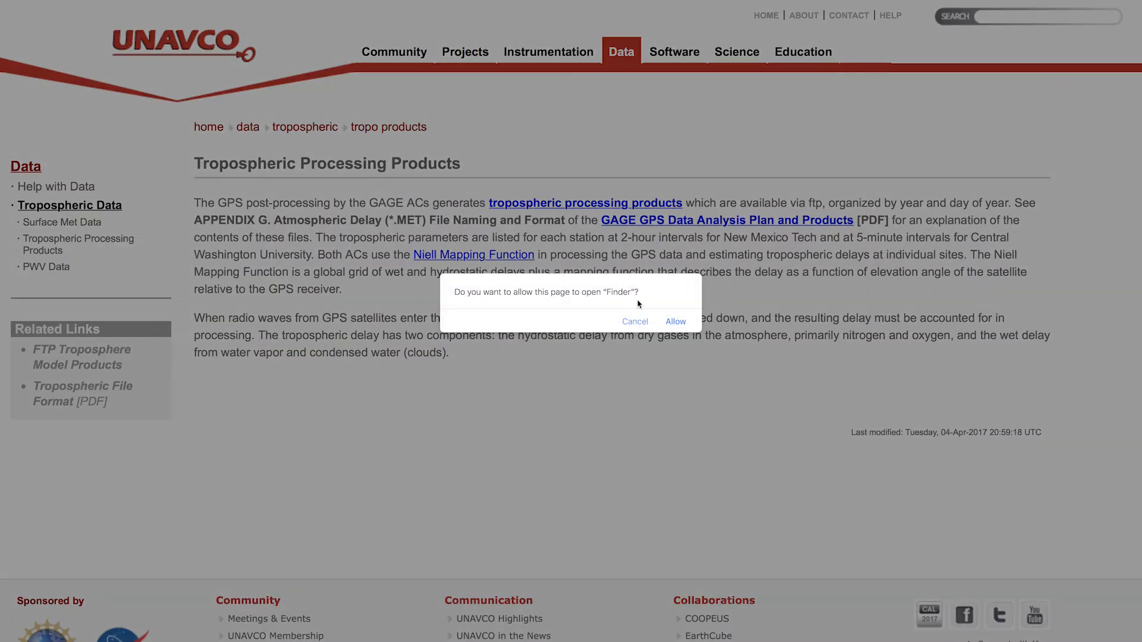
{"action": "left_click", "coordinate": [674, 321]}
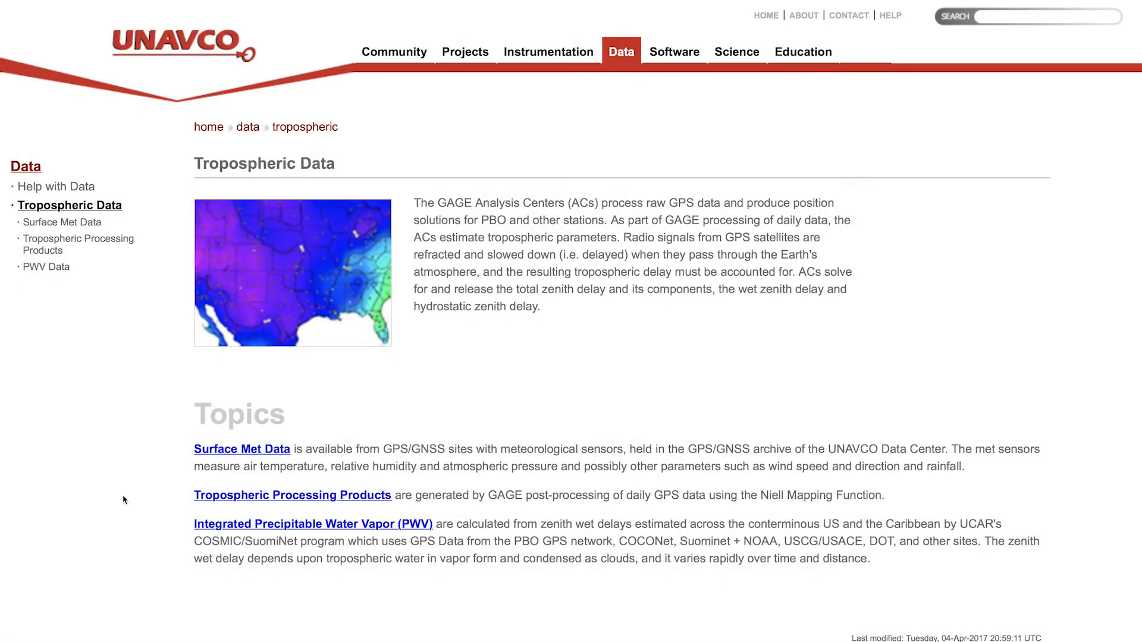
{"action": "left_click", "coordinate": [318, 523]}
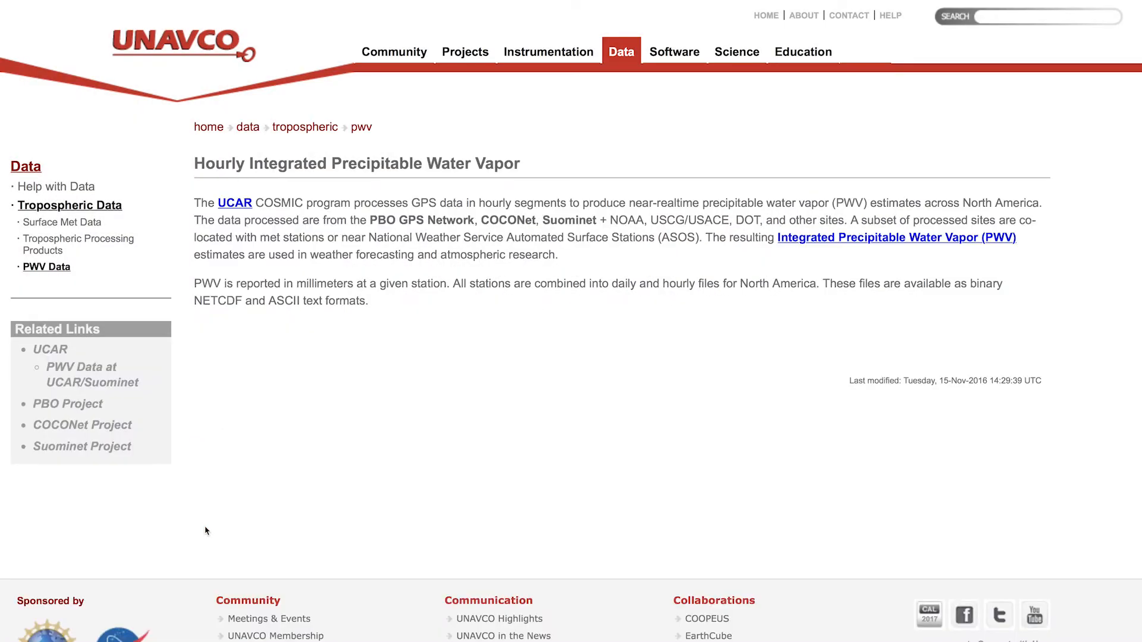
{"action": "mouse_move", "coordinate": [821, 246]}
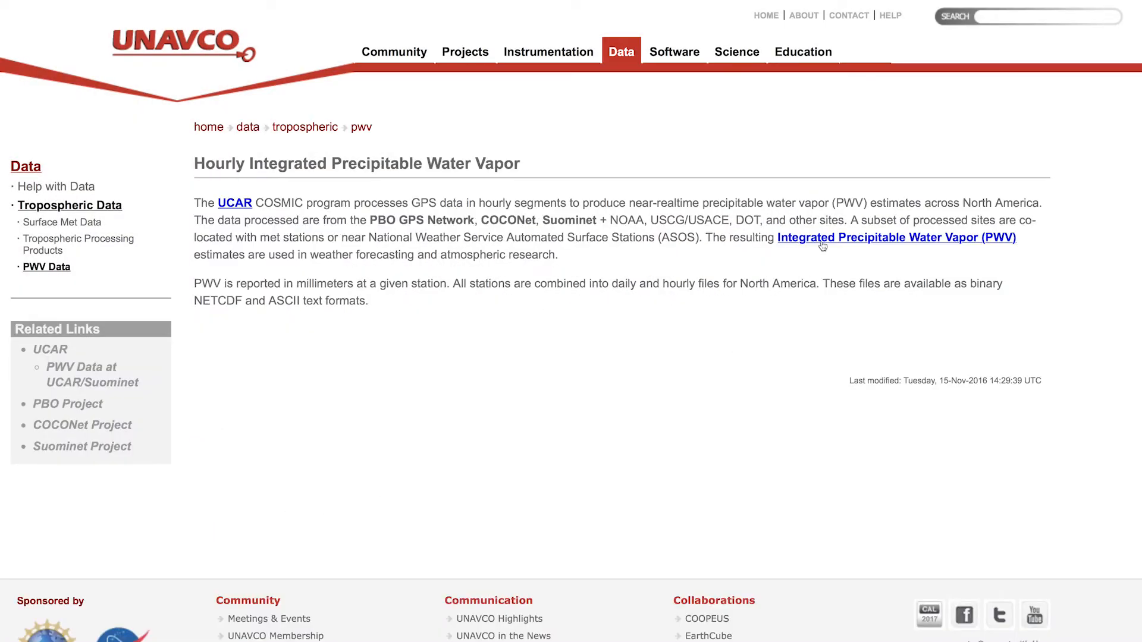
{"action": "left_click", "coordinate": [896, 237]}
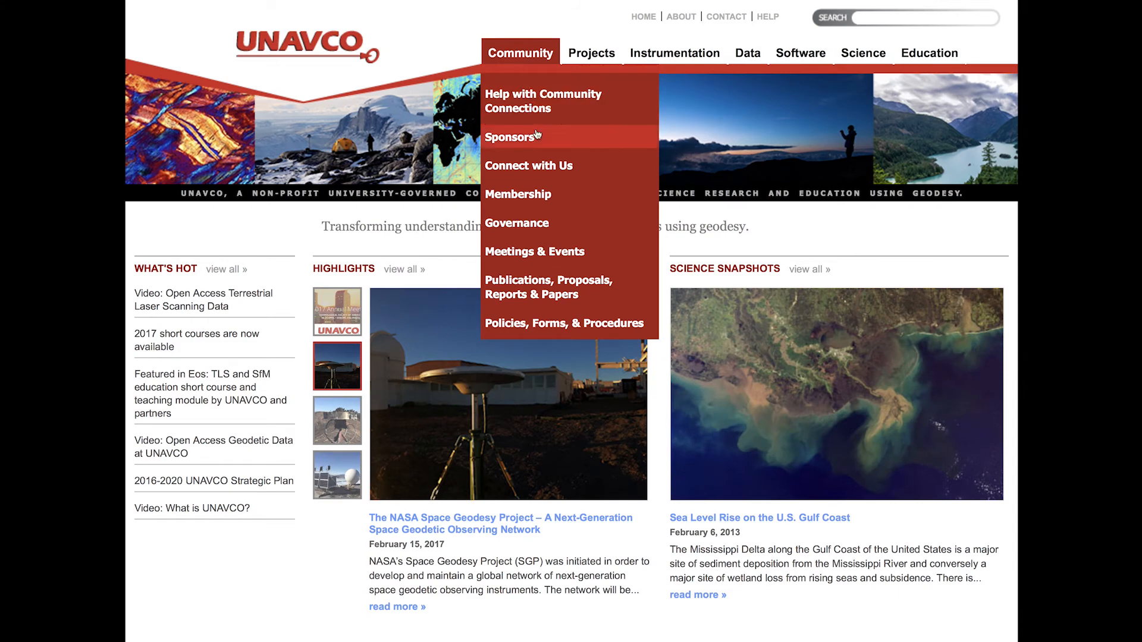
- Read the UNAVCO Data Policy page, then open the main Data overview page
{"action": "left_click", "coordinate": [564, 324]}
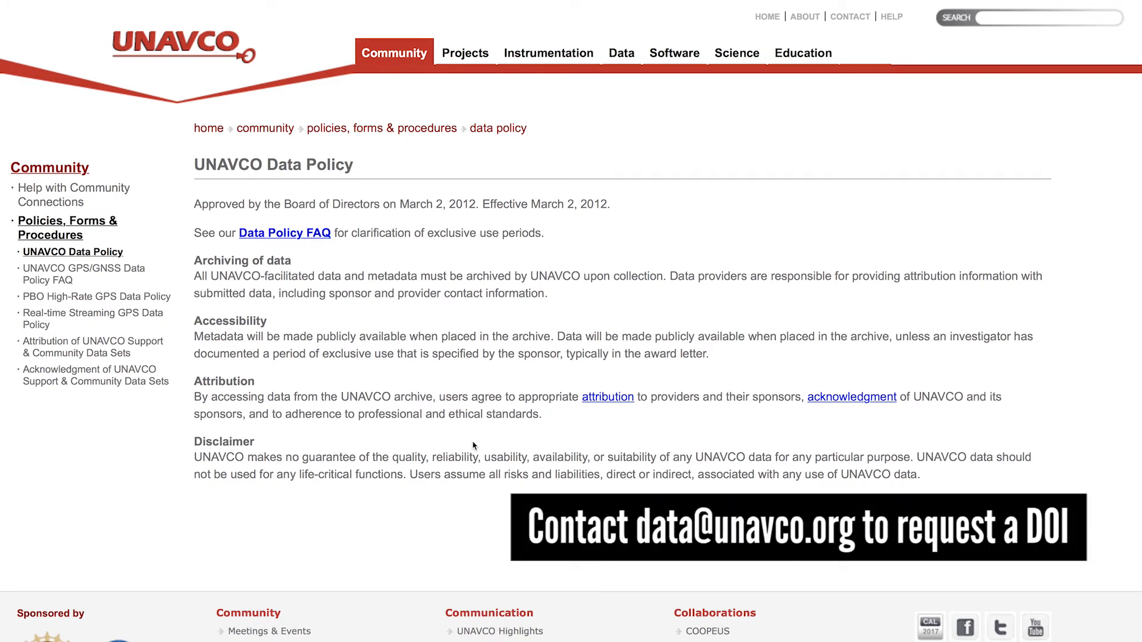
{"action": "left_click", "coordinate": [621, 52]}
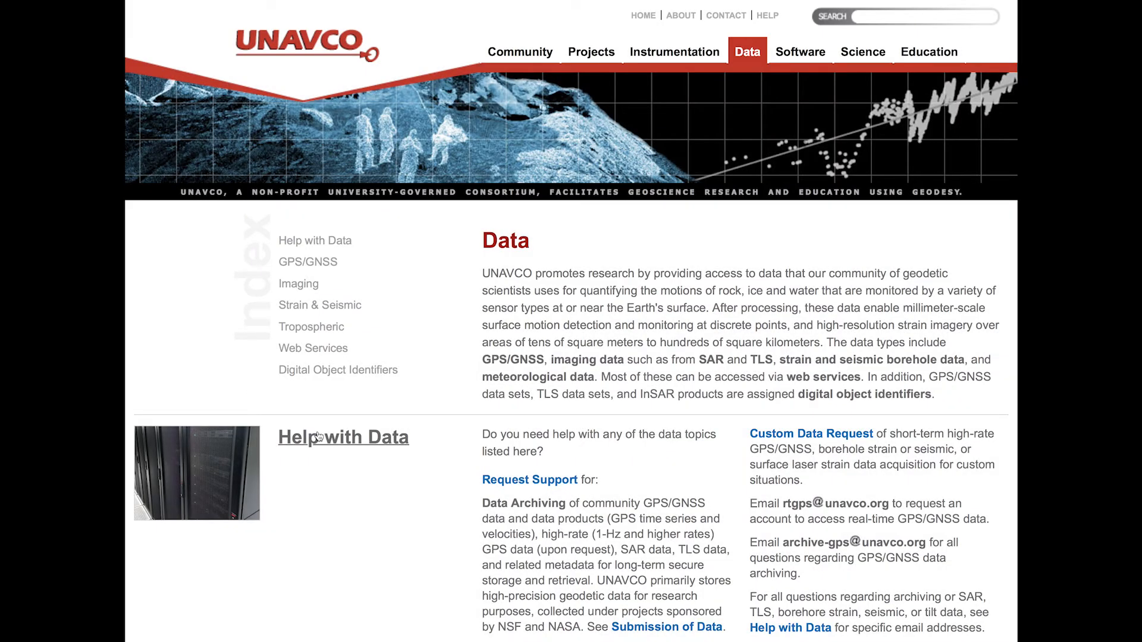